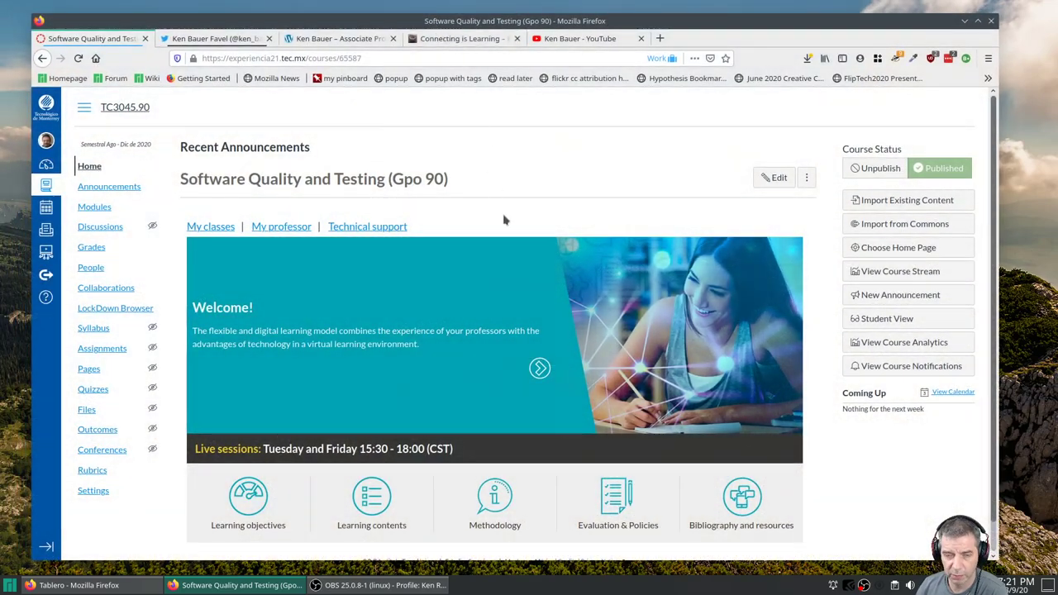
mouse_move(561, 313)
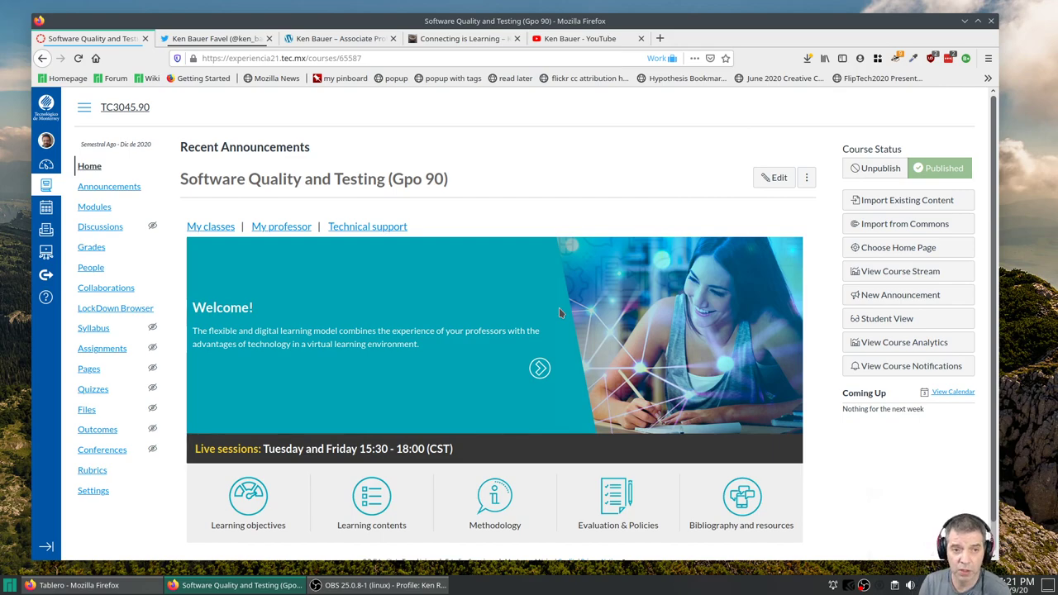
mouse_move(620, 362)
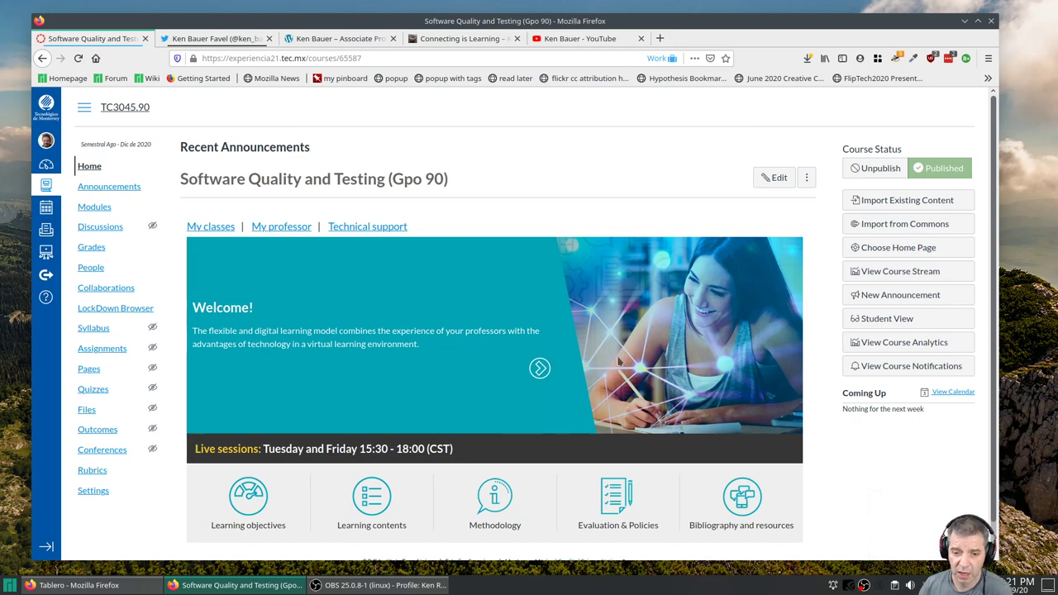
mouse_move(328, 463)
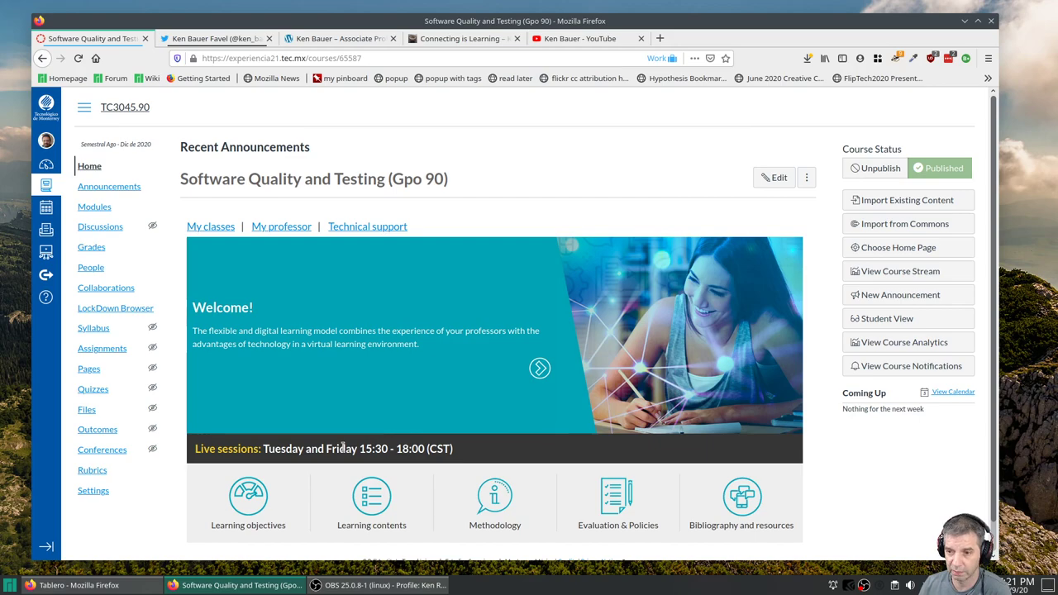
mouse_move(460, 379)
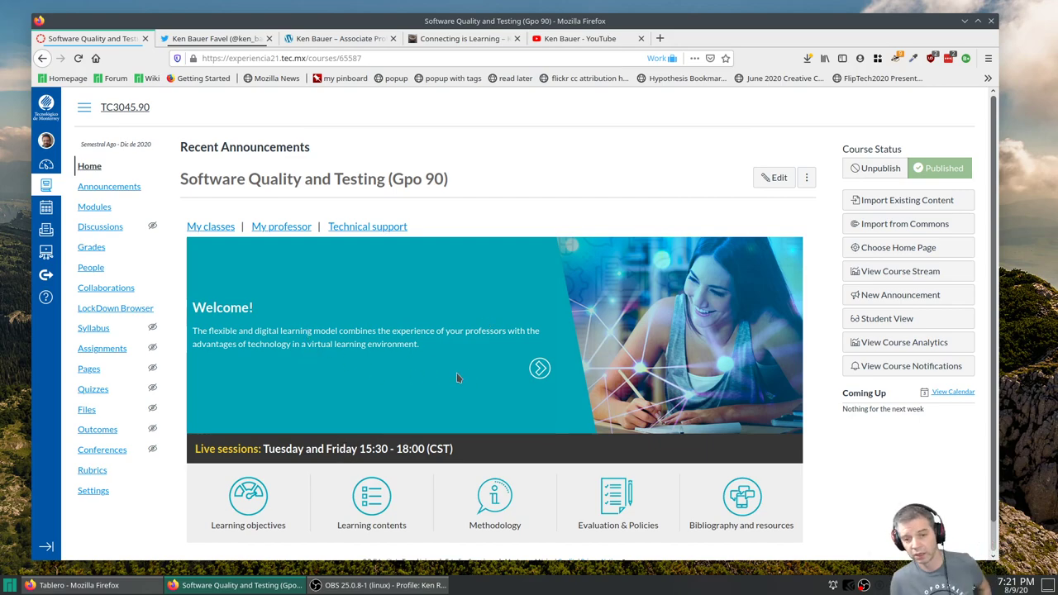
mouse_move(421, 364)
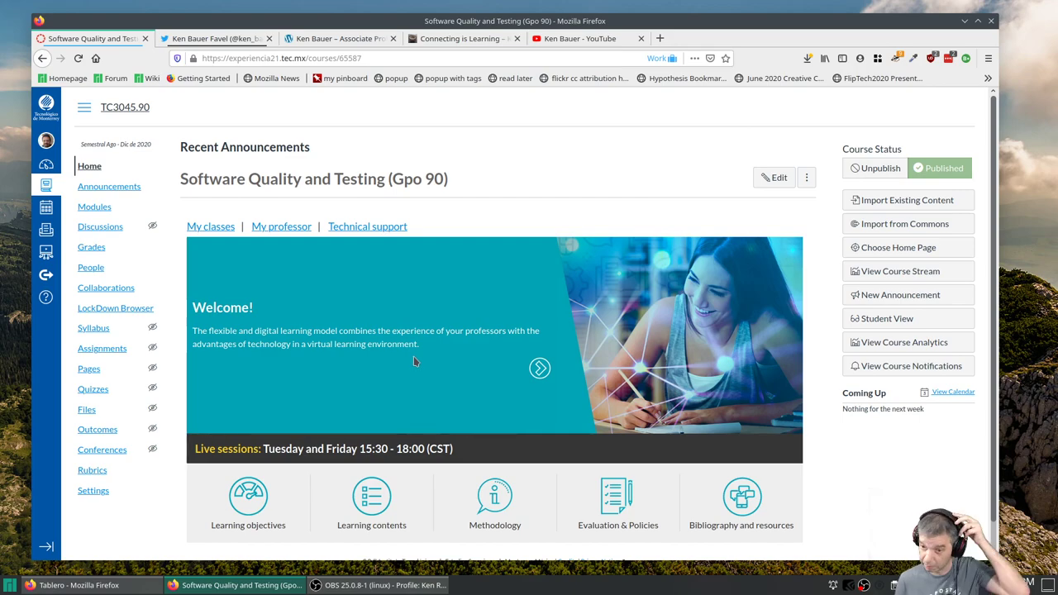
mouse_move(408, 368)
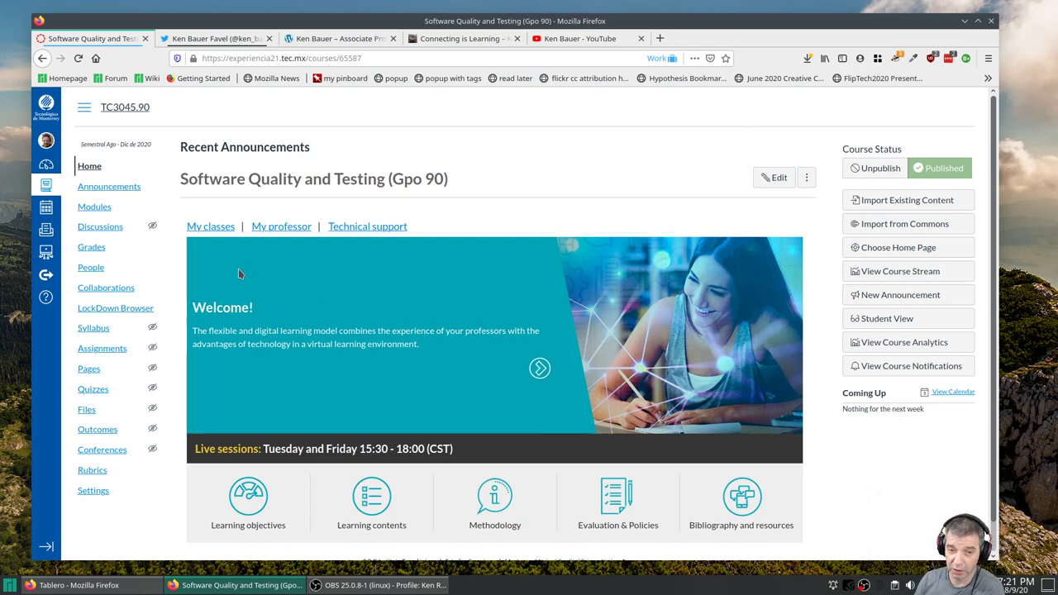
mouse_move(367, 226)
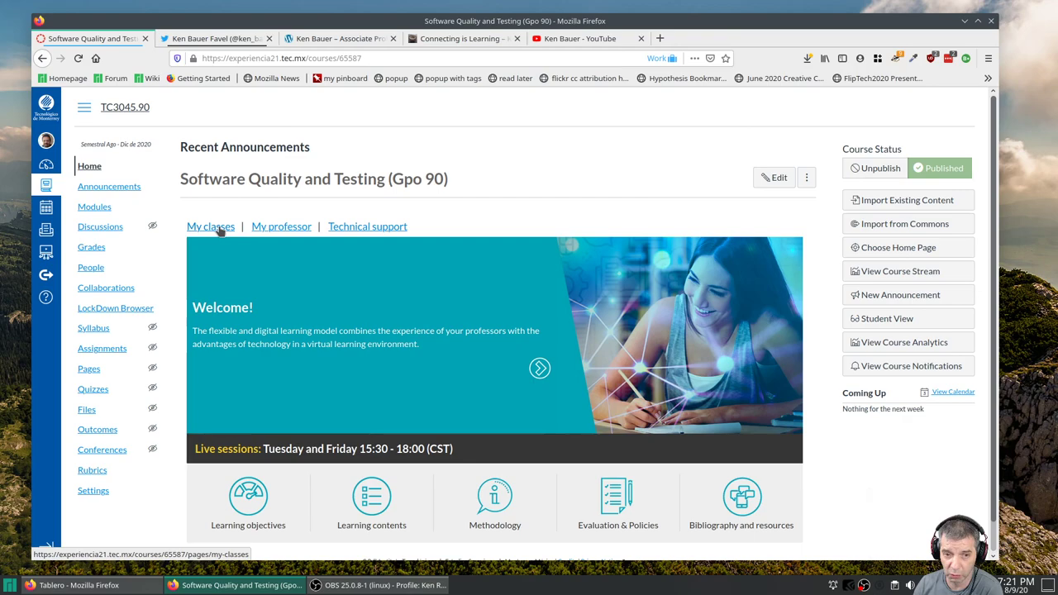
mouse_move(211, 225)
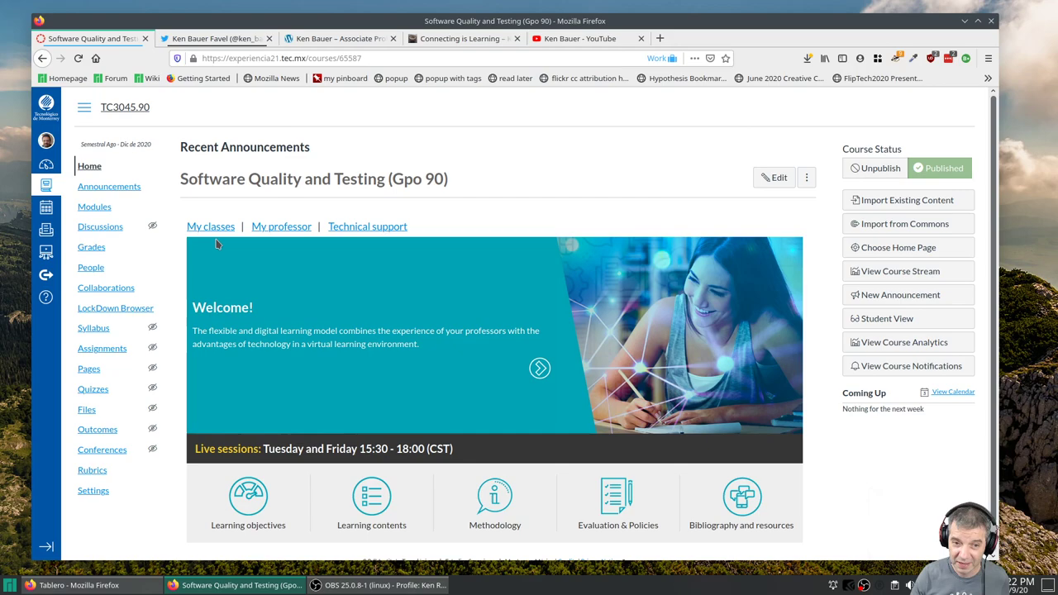
mouse_move(294, 342)
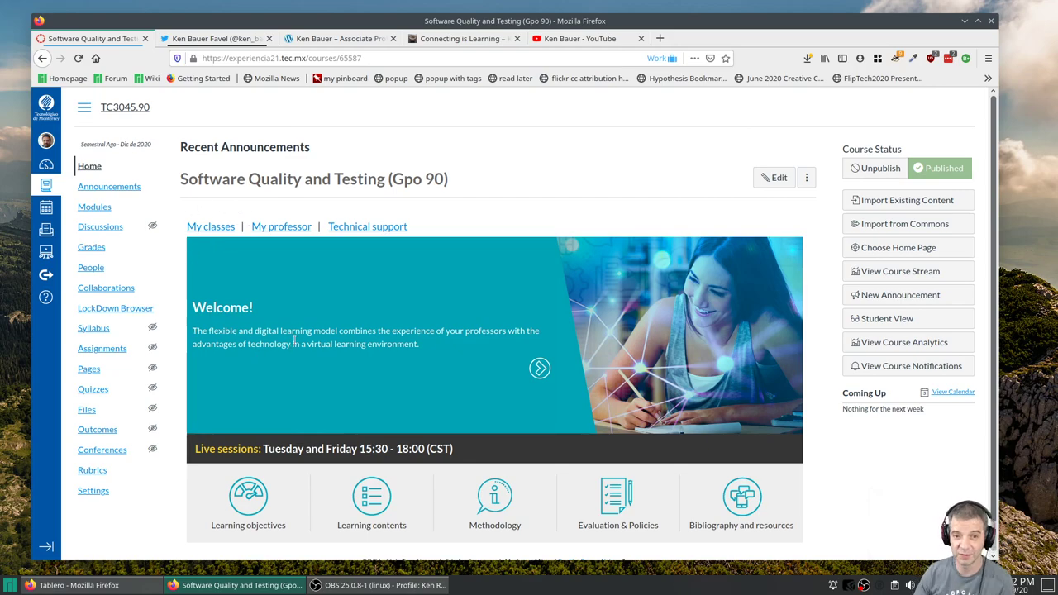
mouse_move(284, 305)
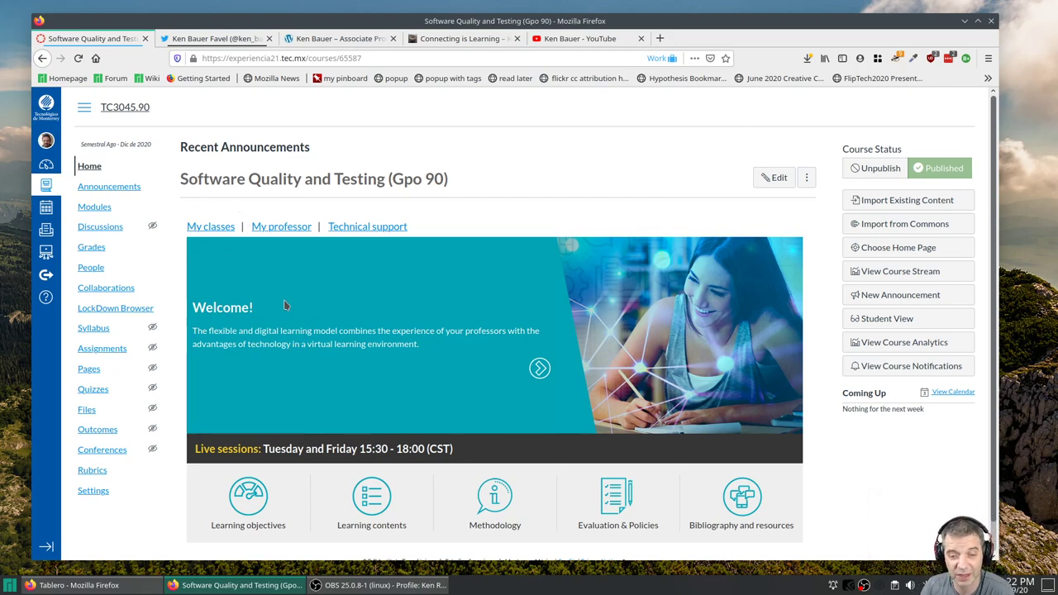
mouse_move(278, 288)
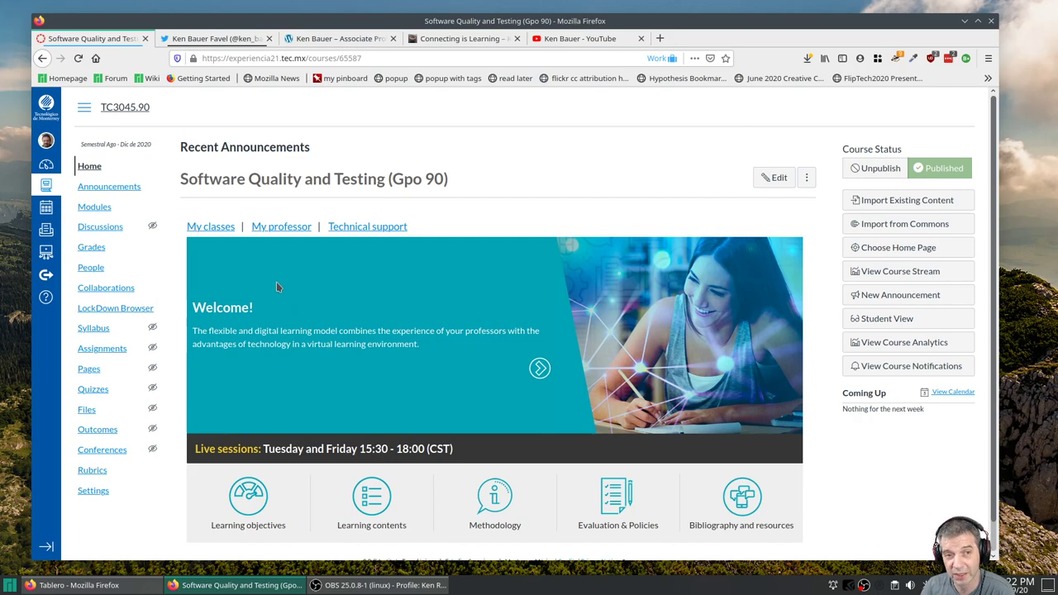
mouse_move(277, 252)
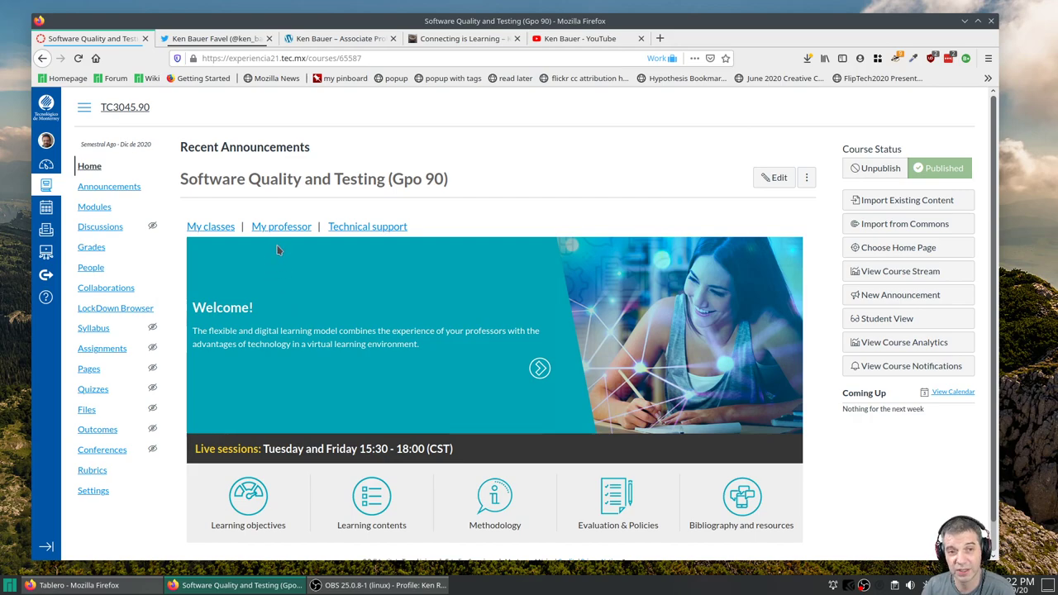
mouse_move(271, 250)
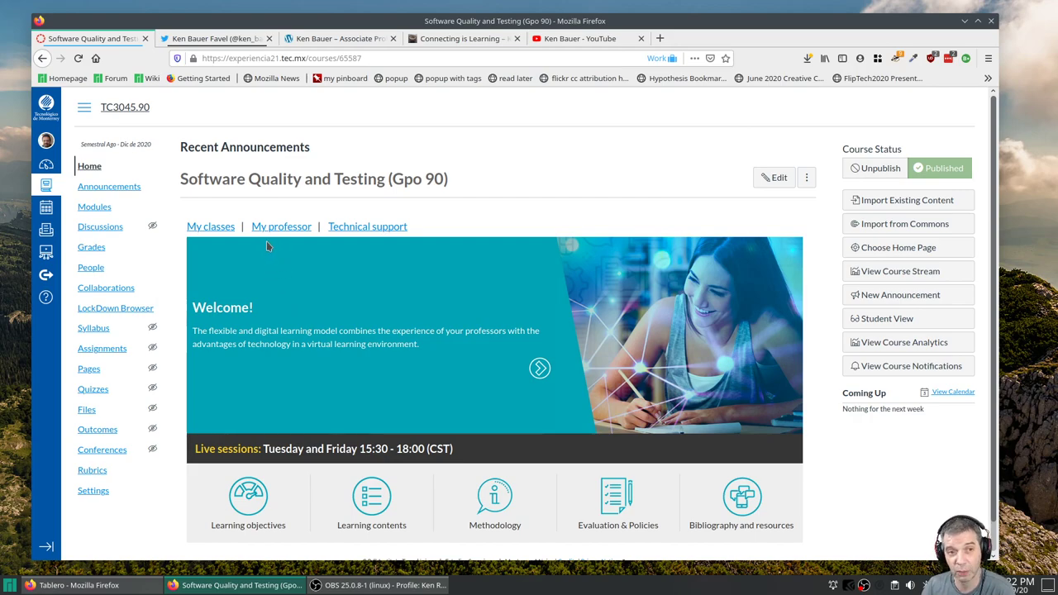
mouse_move(281, 225)
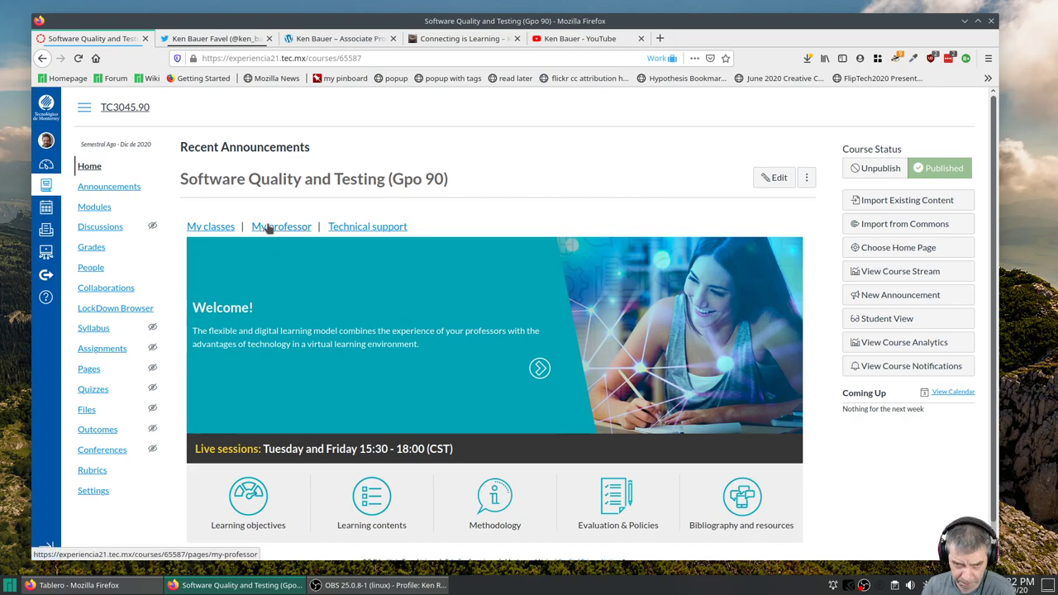
mouse_move(306, 236)
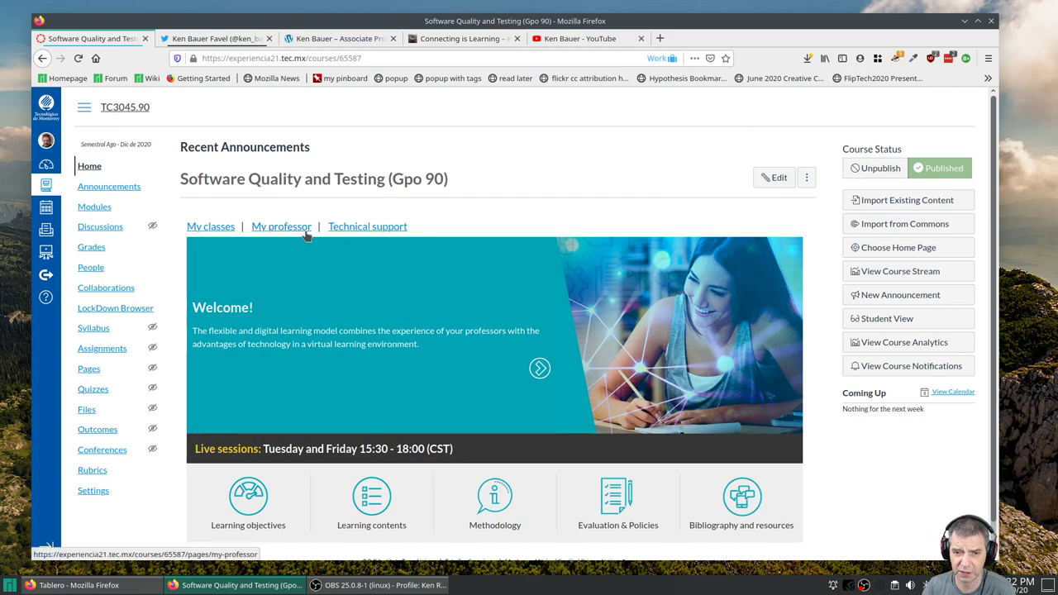
mouse_move(393, 225)
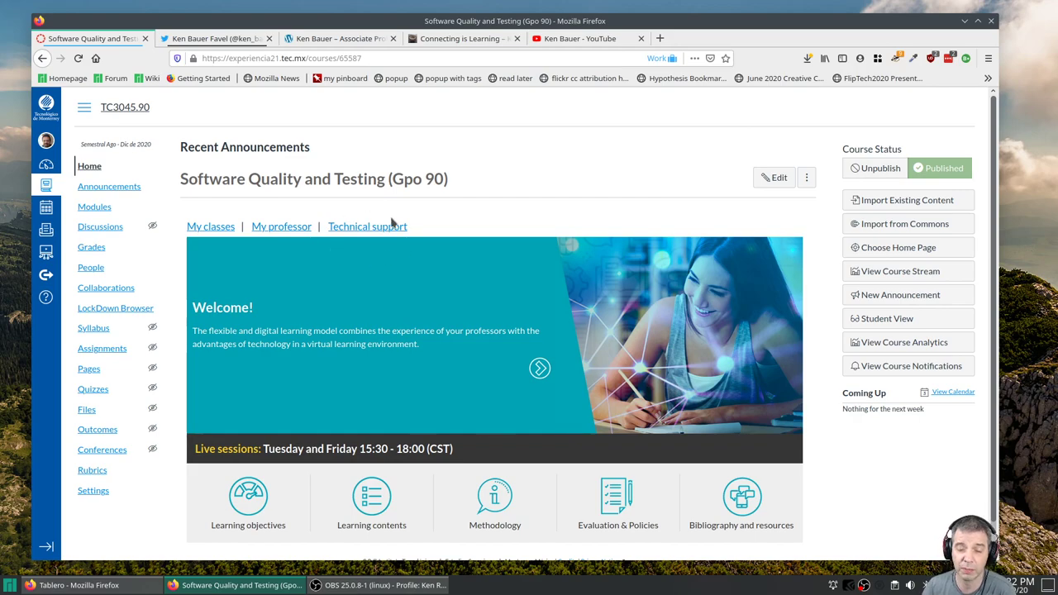
mouse_move(424, 231)
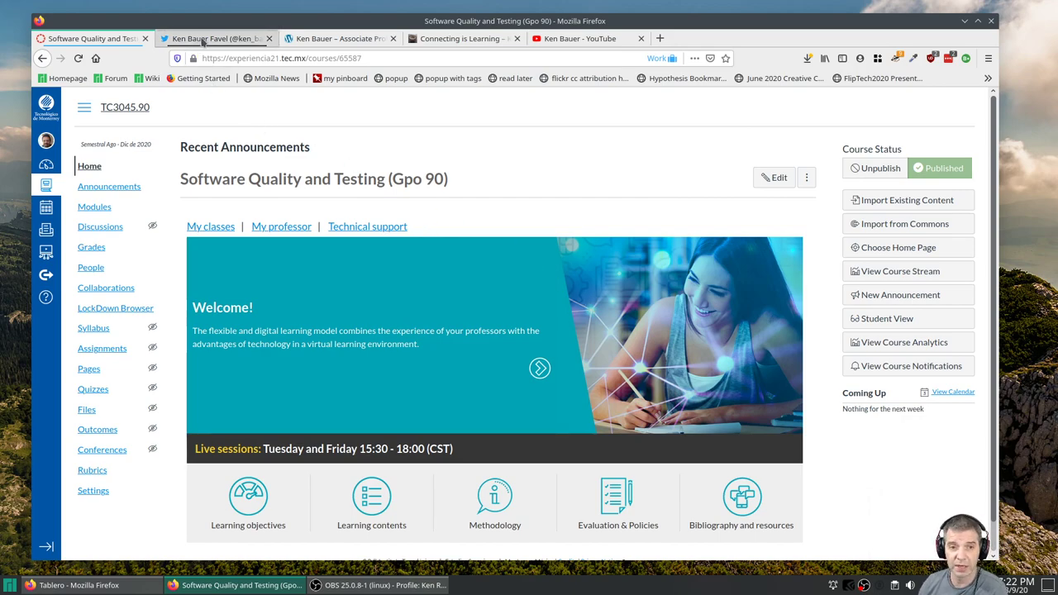
Show the instructor's Twitter profile with bio, follower counts and pinned tweet
click(215, 38)
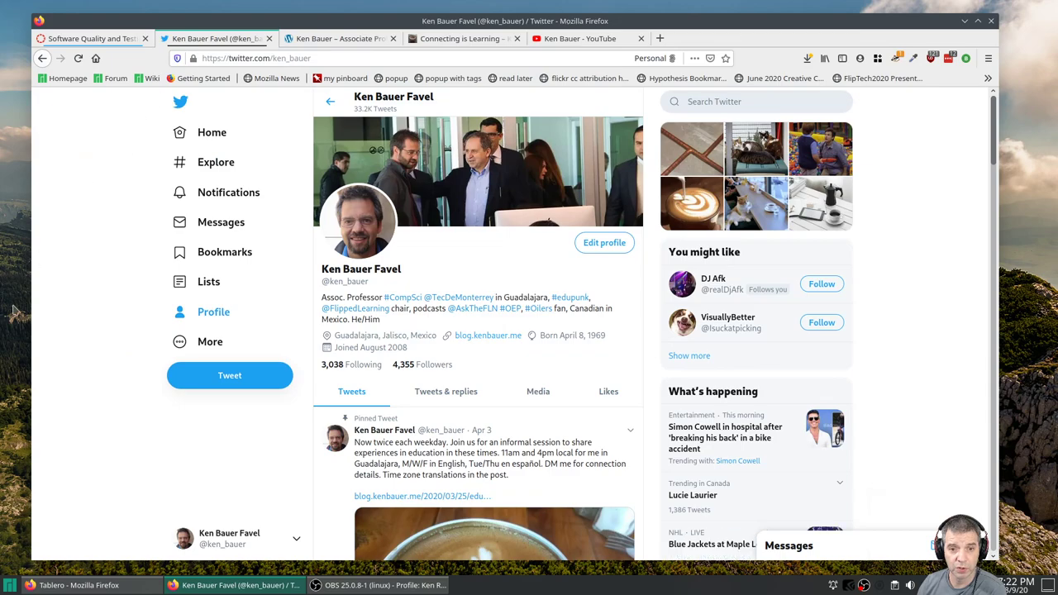
mouse_move(493, 254)
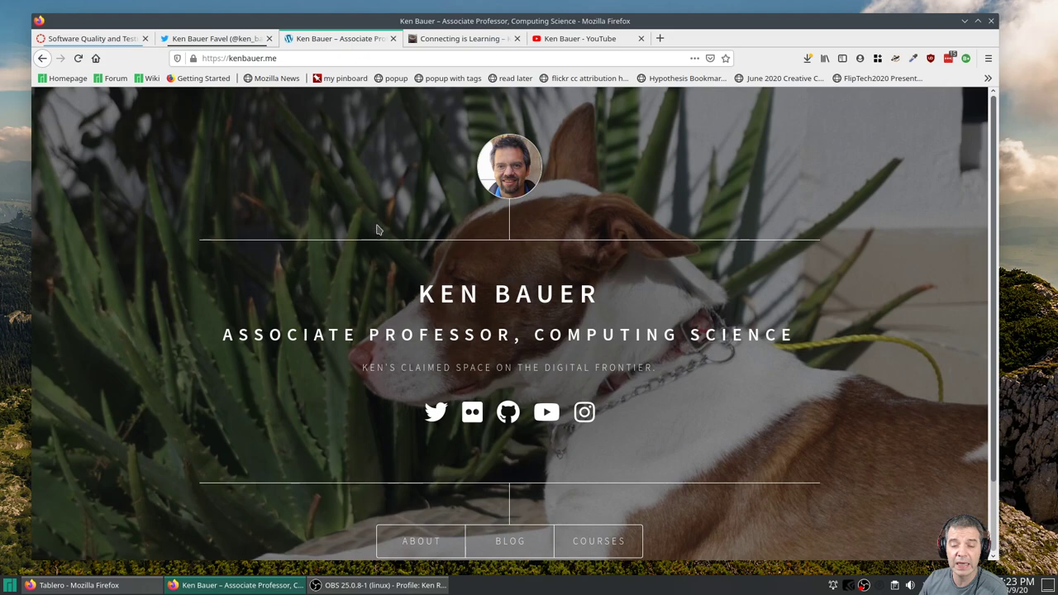
mouse_move(344, 231)
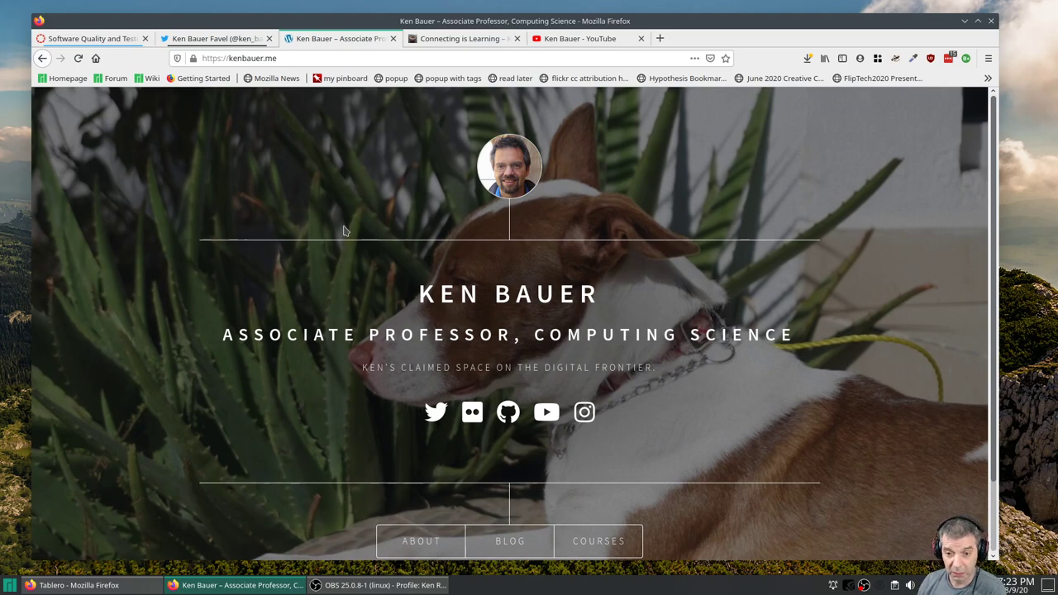
mouse_move(423, 236)
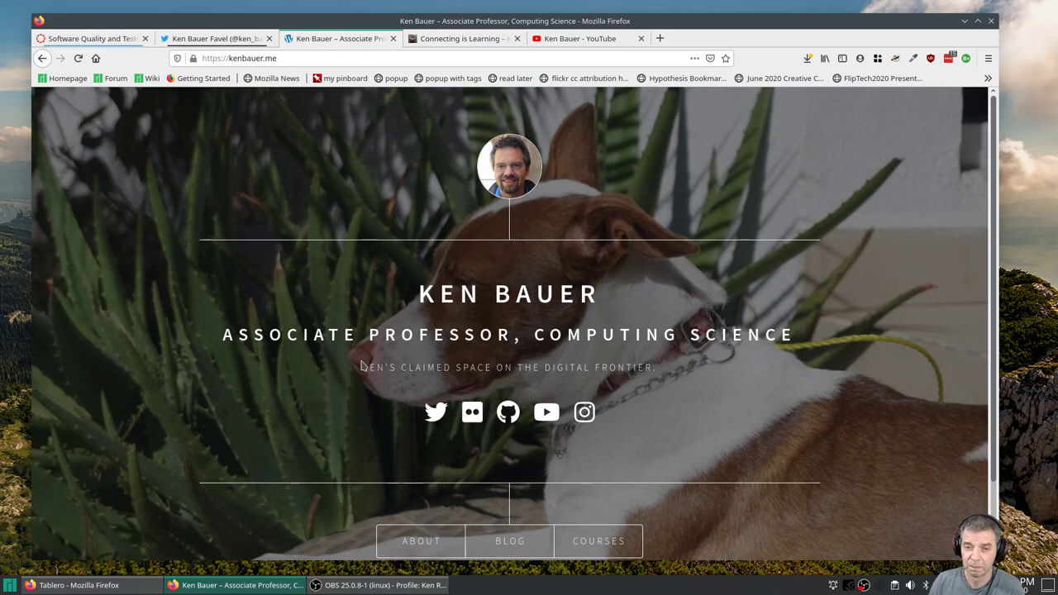
mouse_move(472, 411)
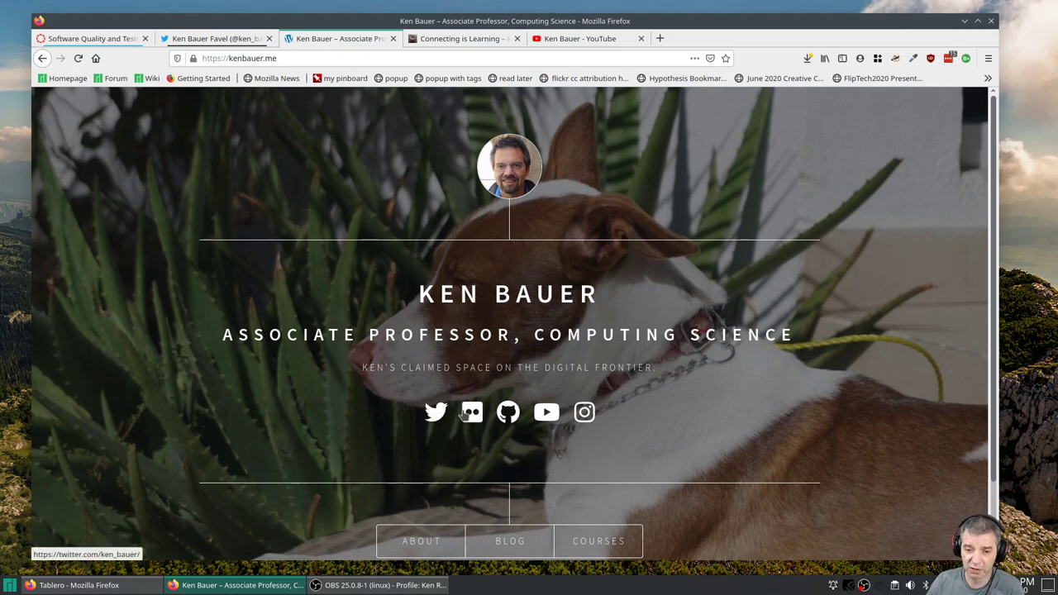
mouse_move(509, 412)
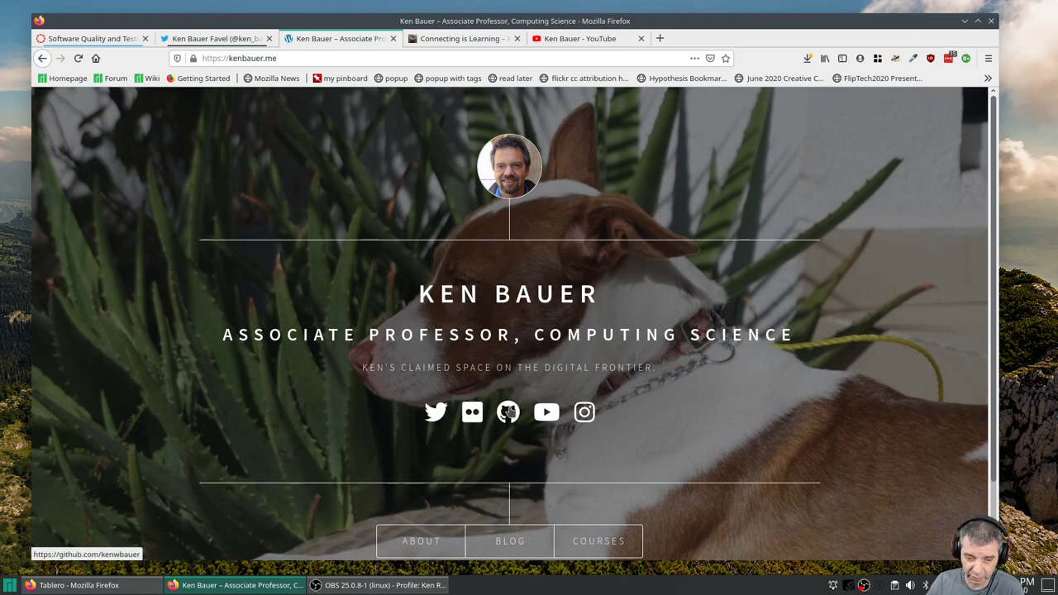
mouse_move(545, 413)
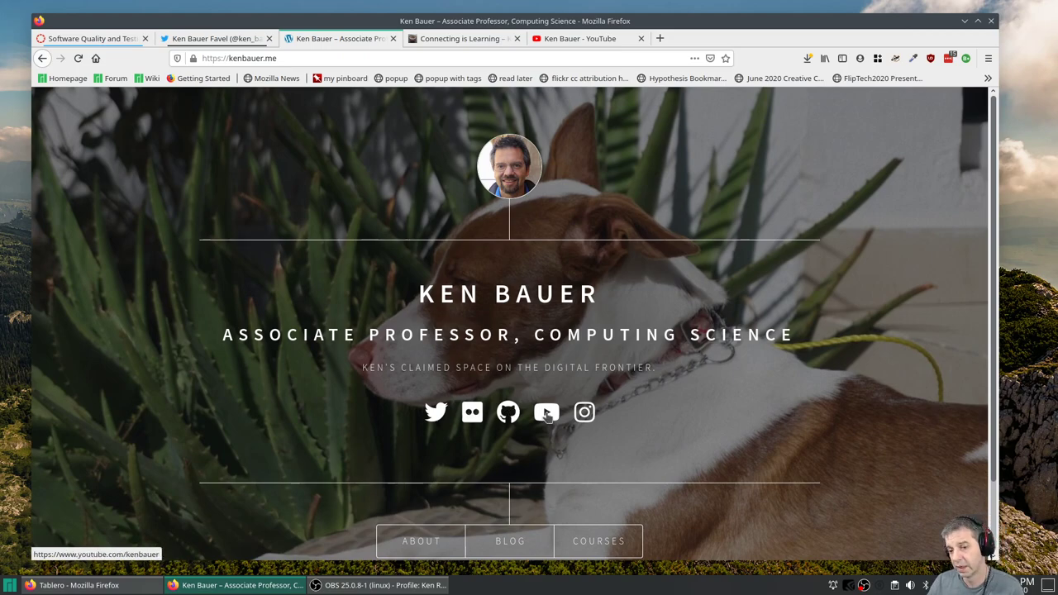
mouse_move(632, 410)
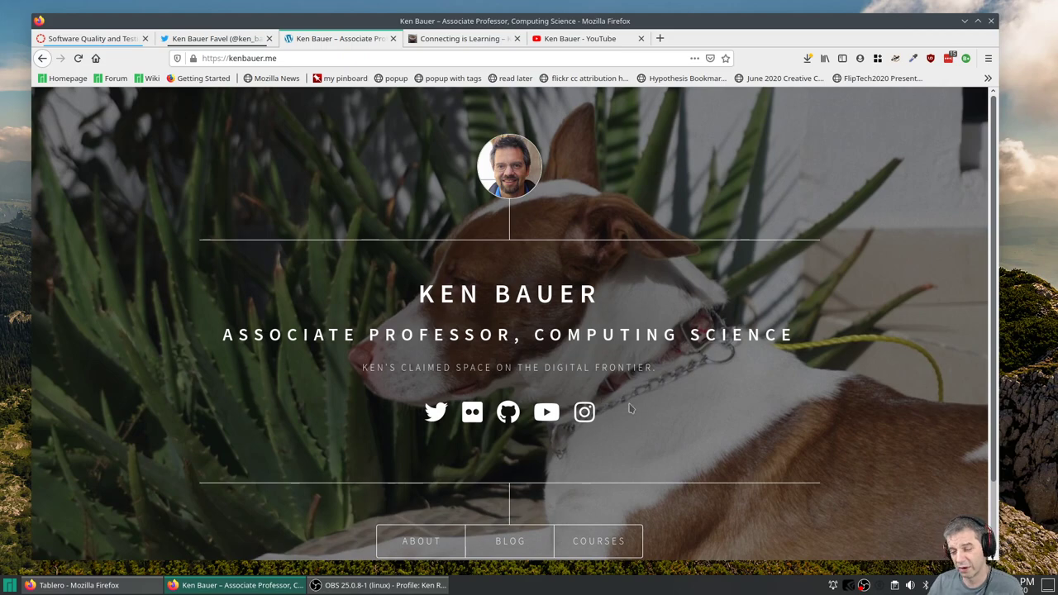
mouse_move(367, 192)
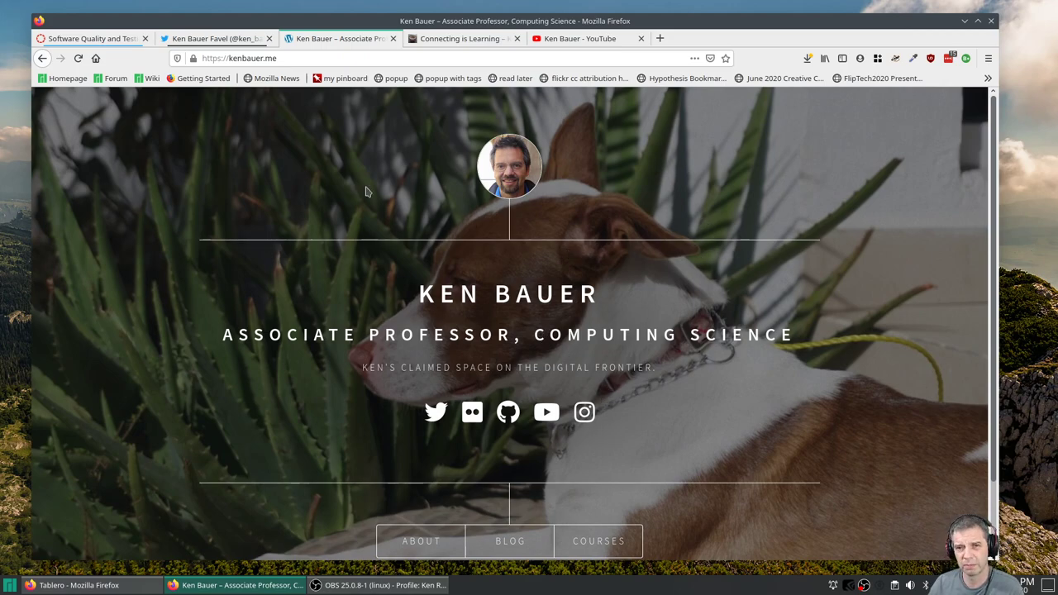
mouse_move(440, 126)
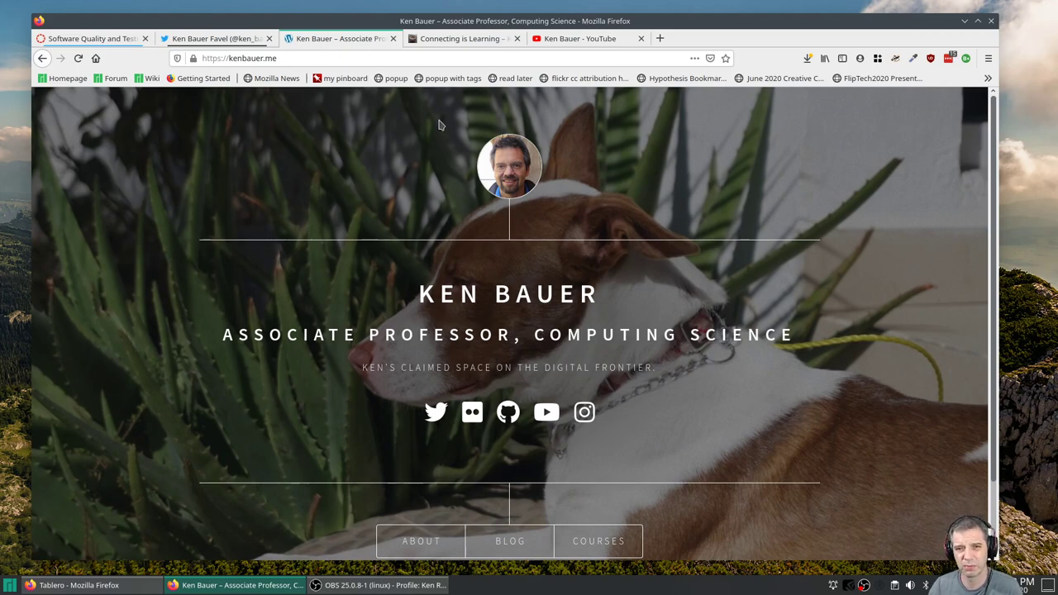
mouse_move(439, 78)
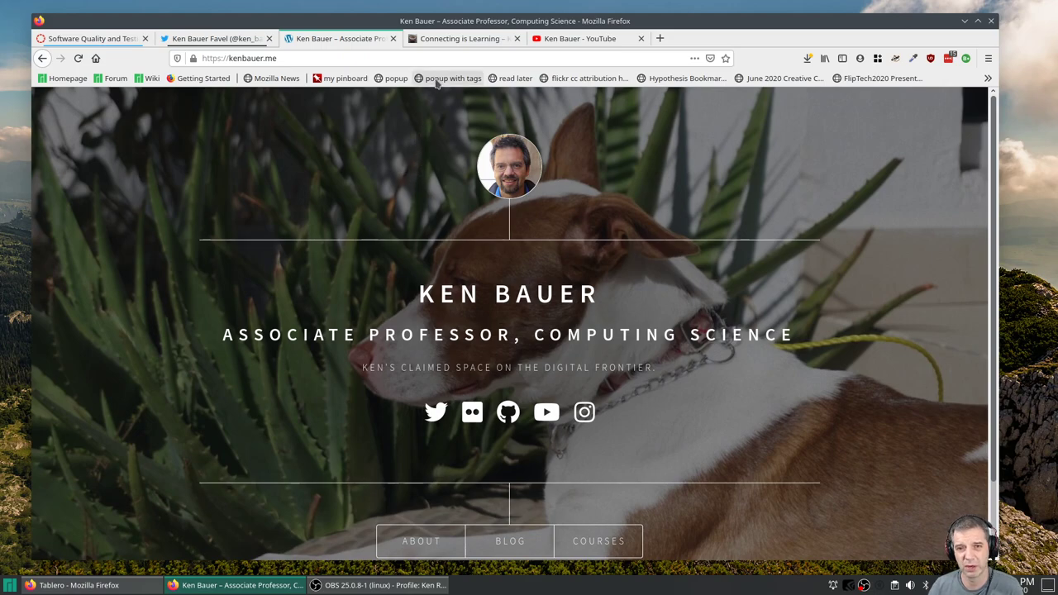
mouse_move(403, 94)
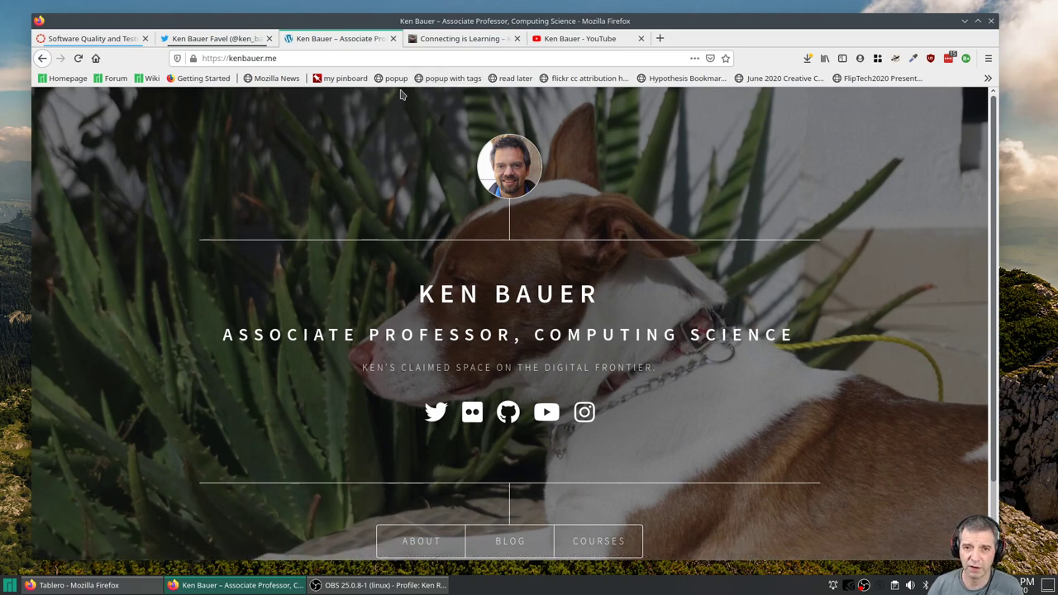
mouse_move(413, 192)
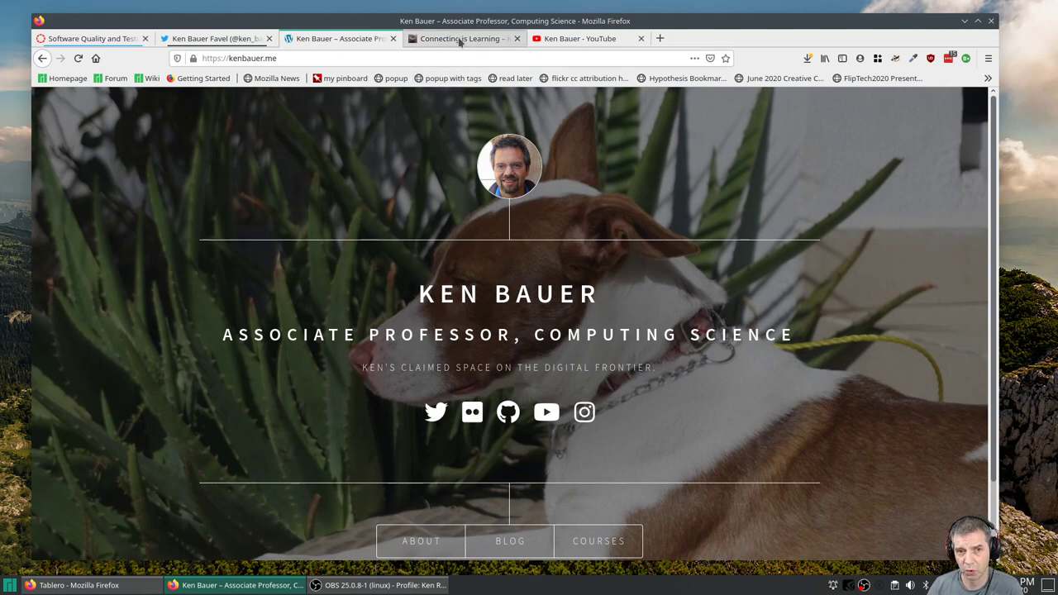
mouse_move(459, 38)
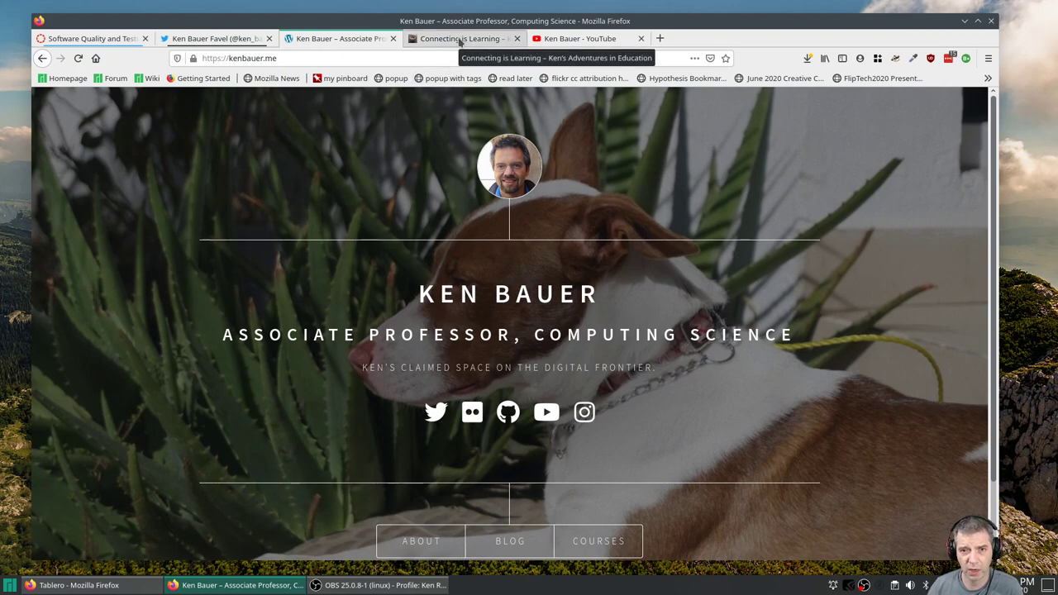
Show the 'Connecting is Learning' WordPress blog with its Blogs section
click(459, 38)
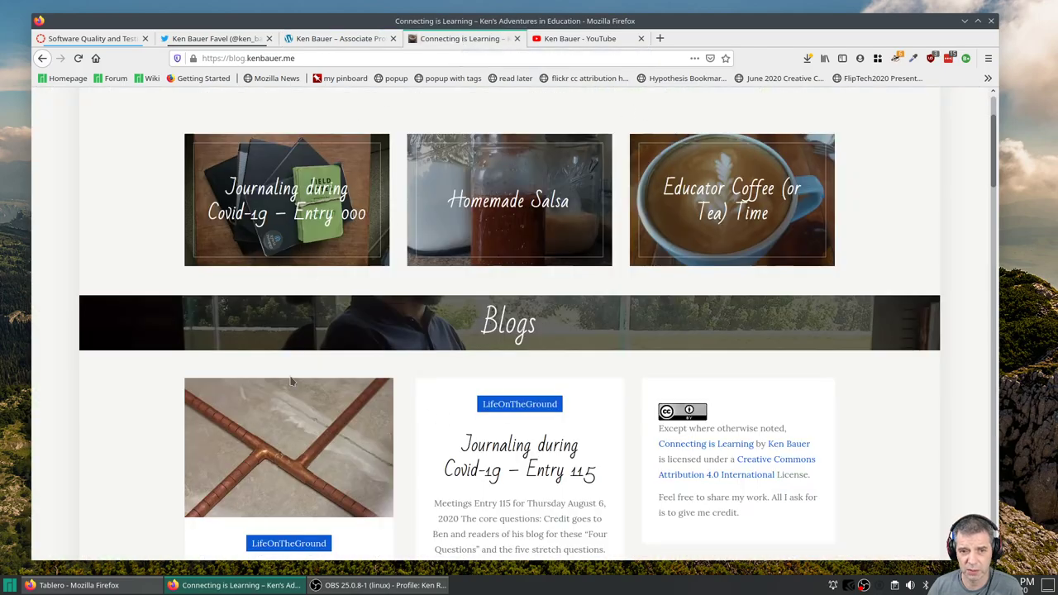
mouse_move(327, 288)
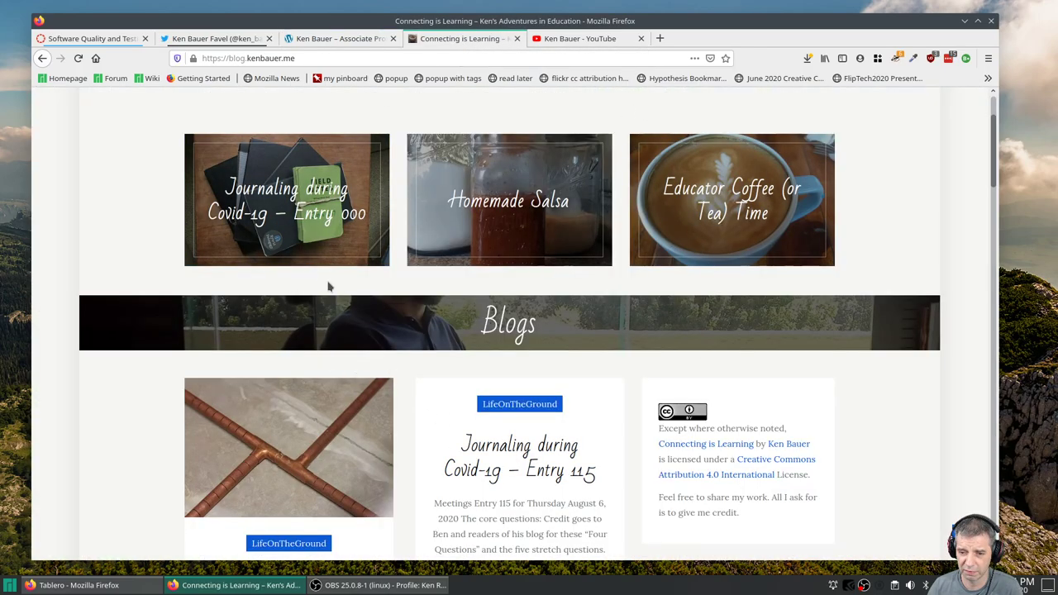
mouse_move(287, 215)
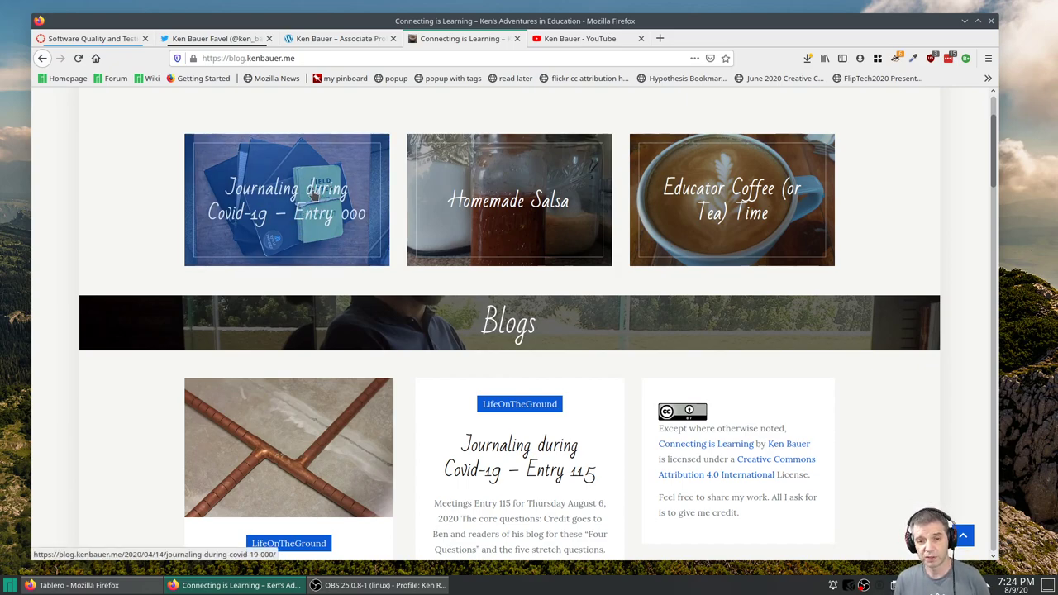
mouse_move(863, 174)
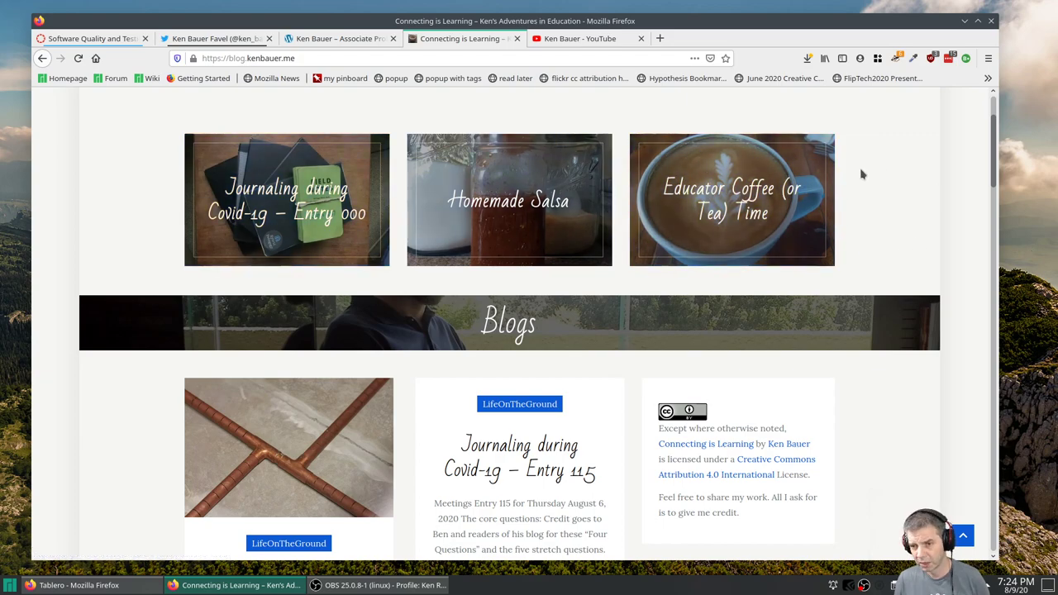
mouse_move(289, 164)
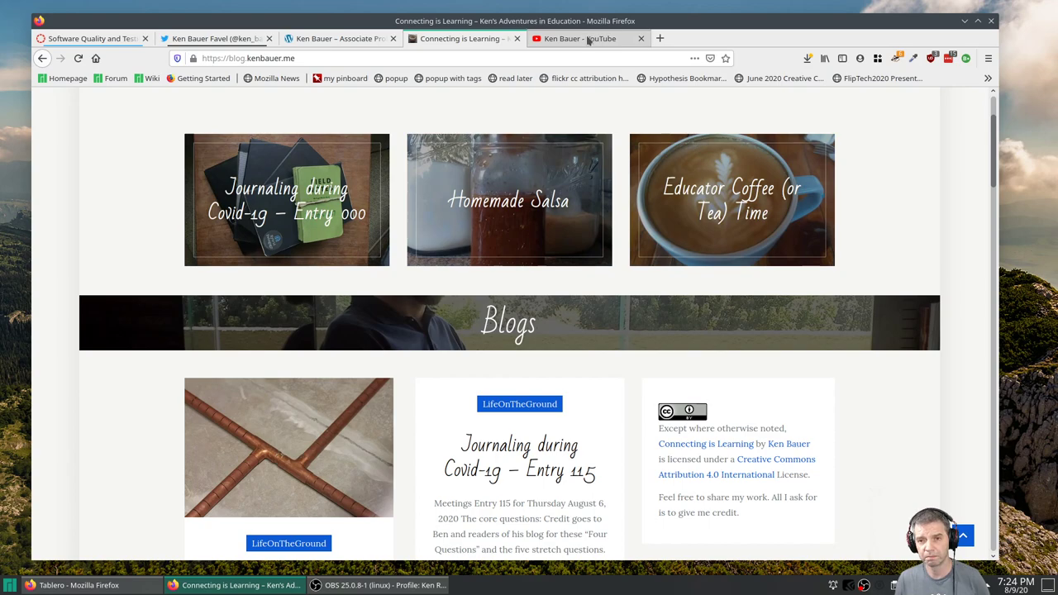
Show Ken Bauer's YouTube channel Playlists page with TechEdTips, LinuxTips and FlipTech2020
click(578, 38)
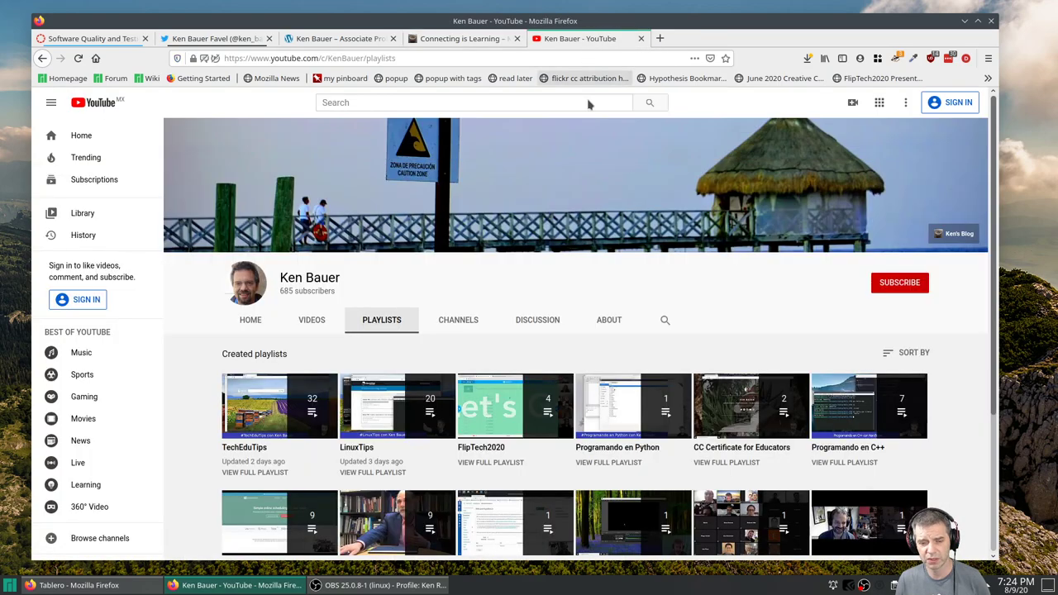
mouse_move(397, 405)
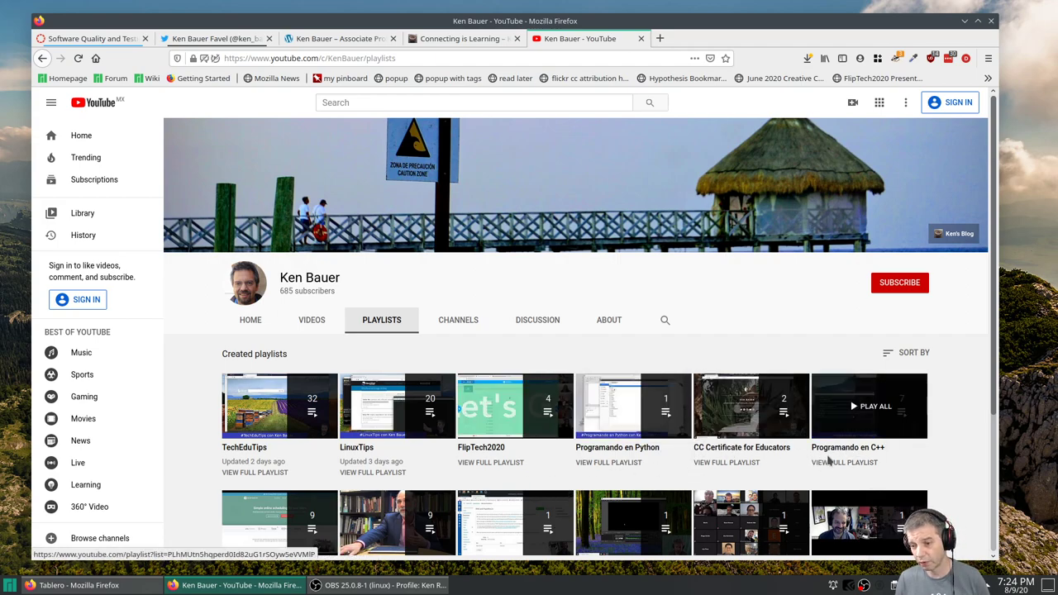
mouse_move(633, 406)
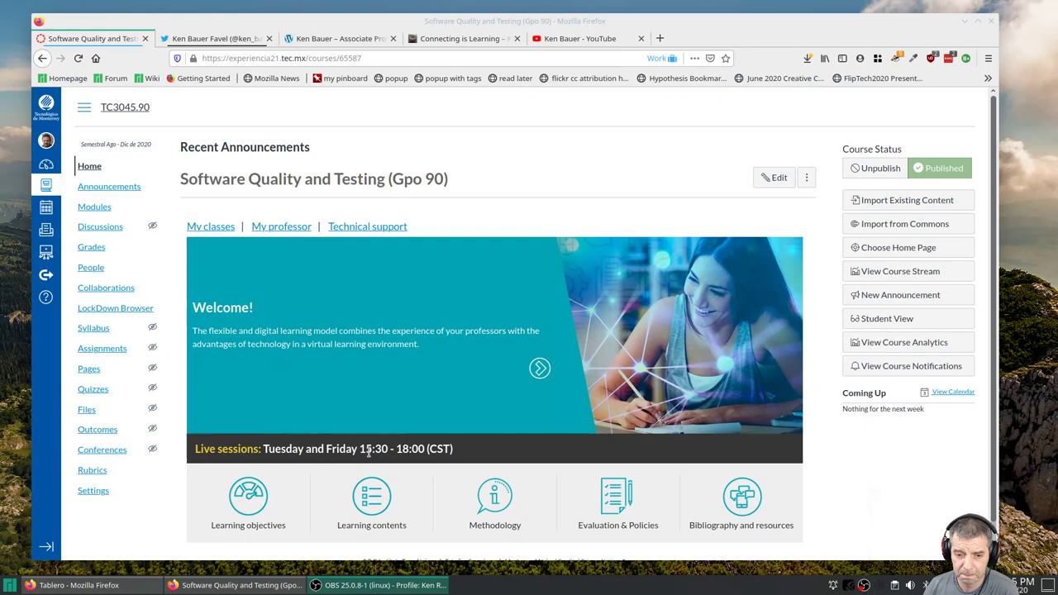
mouse_move(389, 470)
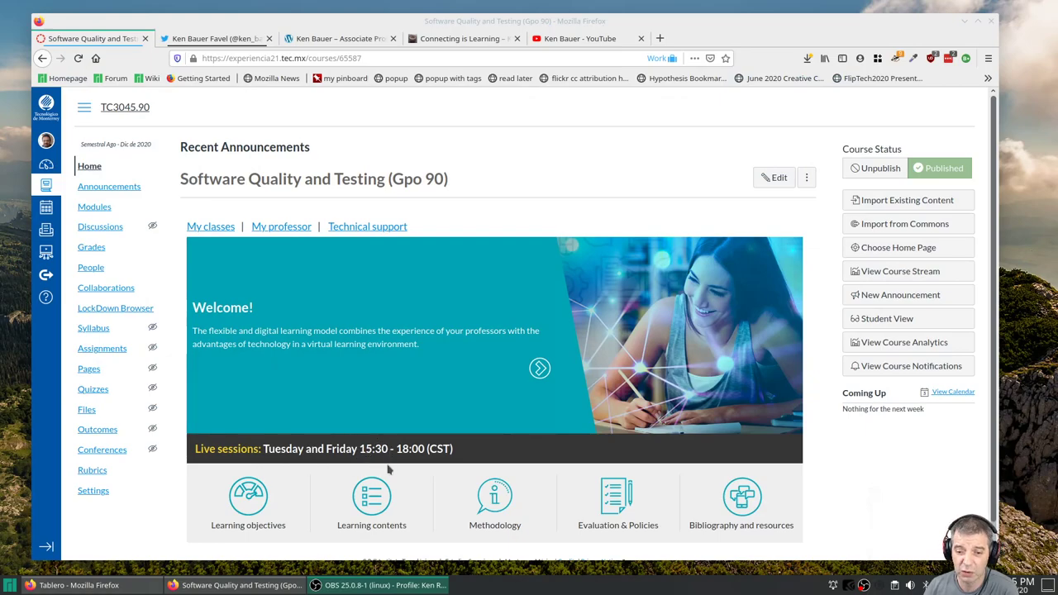
mouse_move(393, 449)
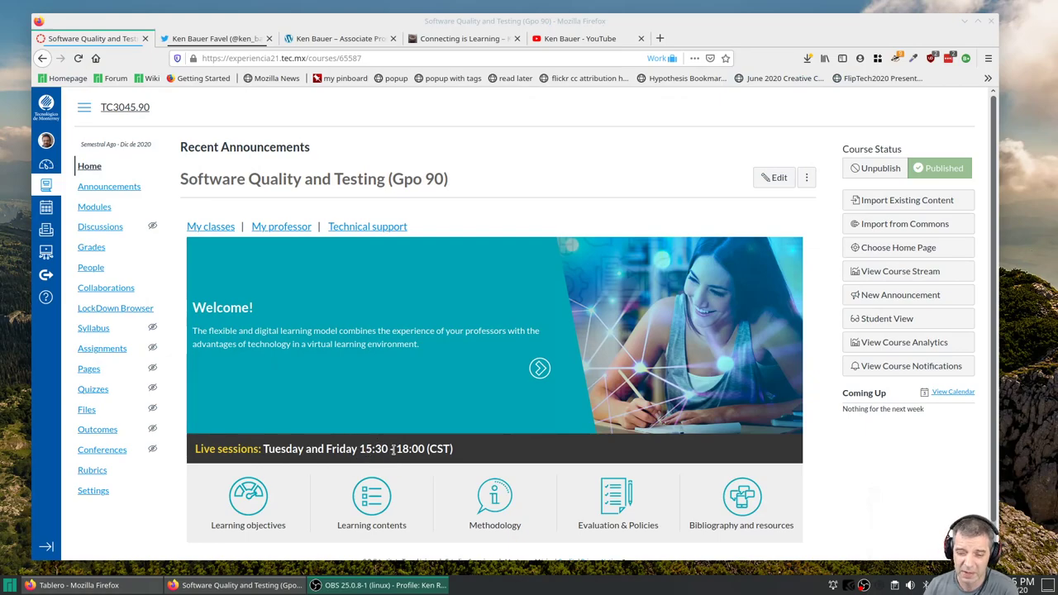